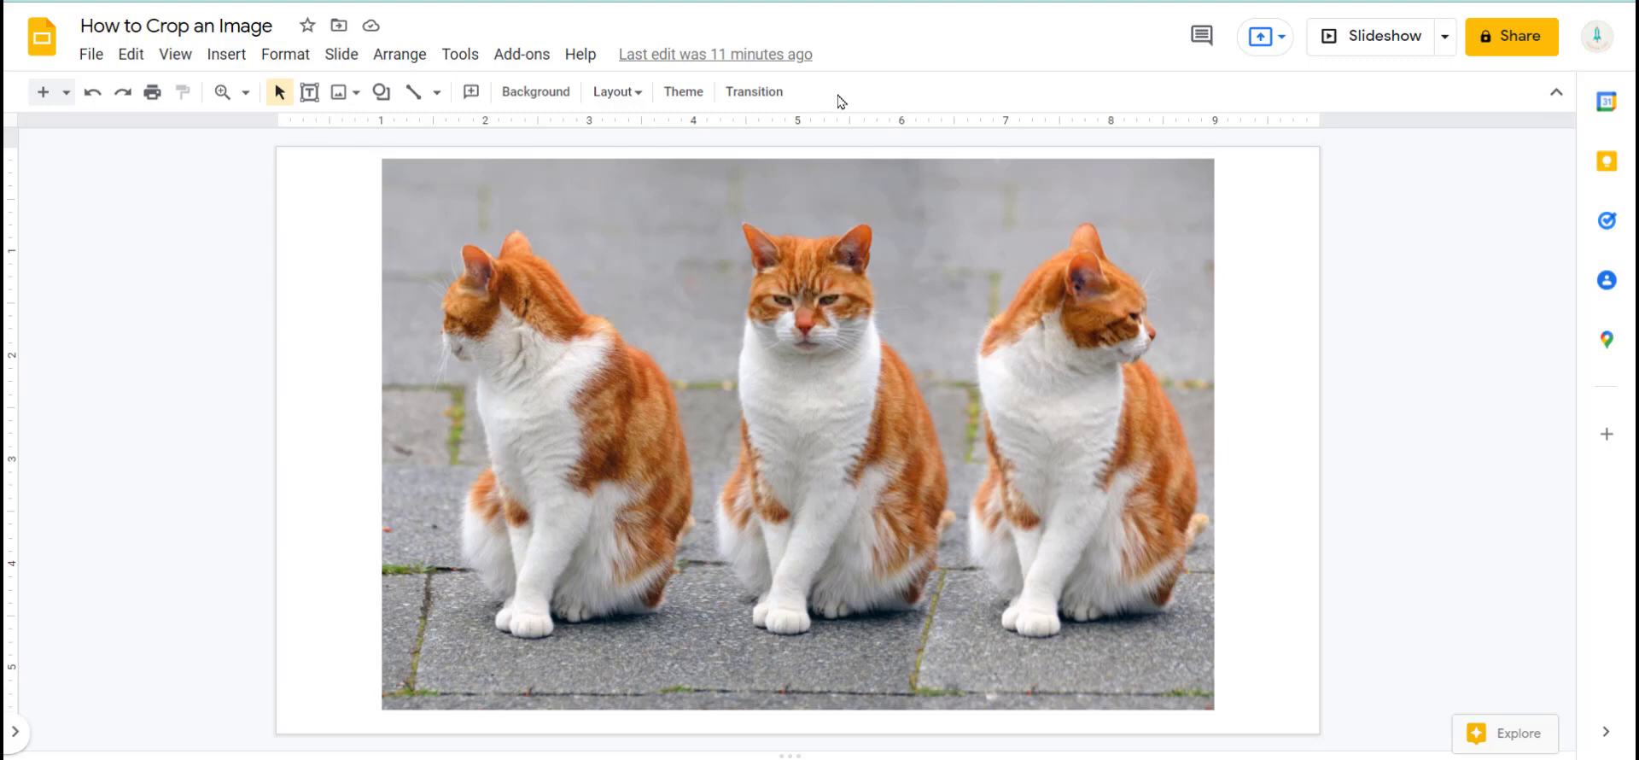
{"action": "mouse_move", "coordinate": [786, 396]}
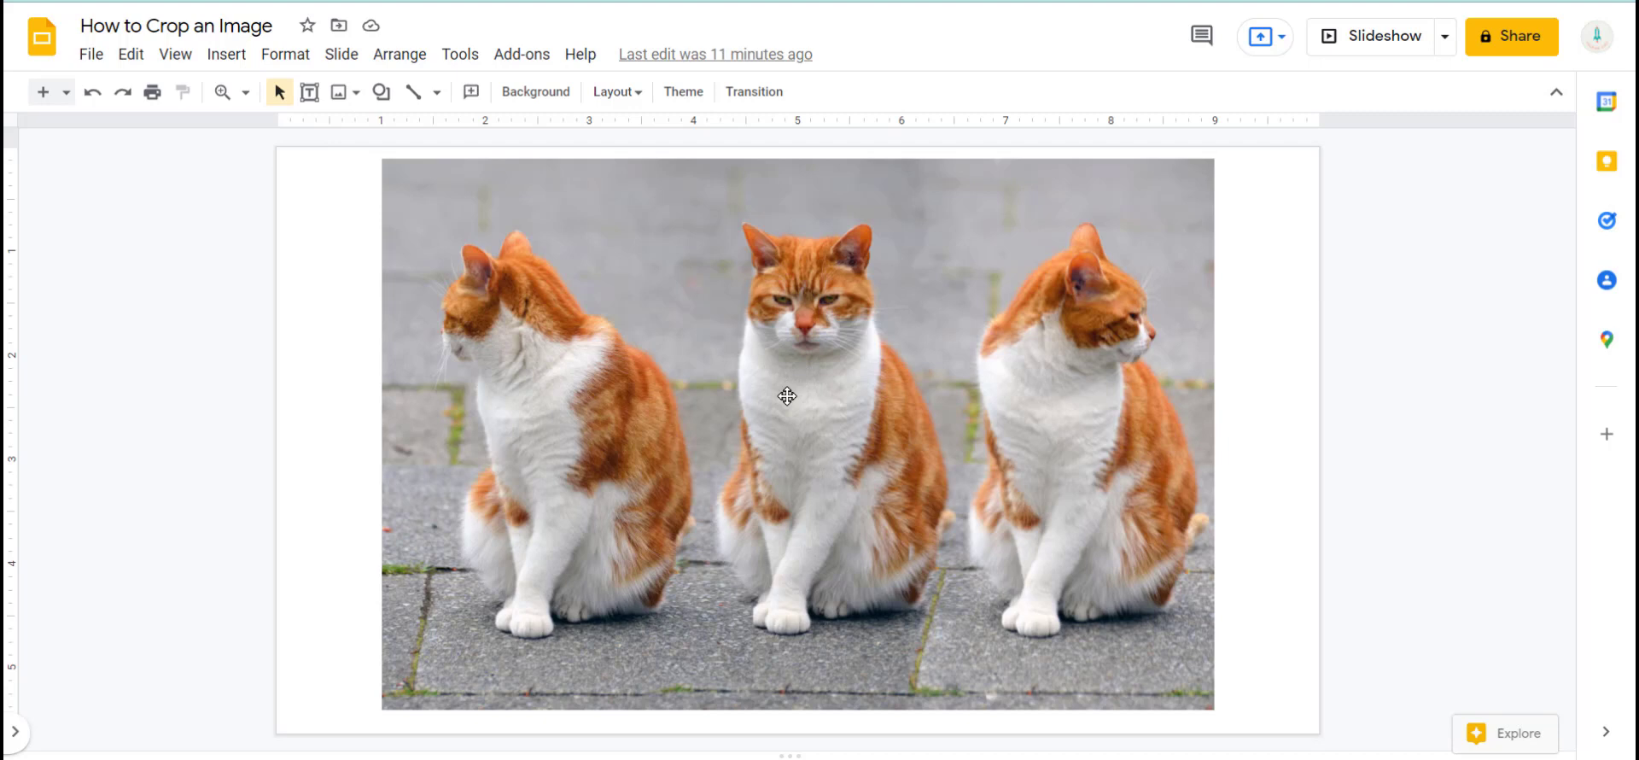
{"action": "mouse_move", "coordinate": [1117, 755]}
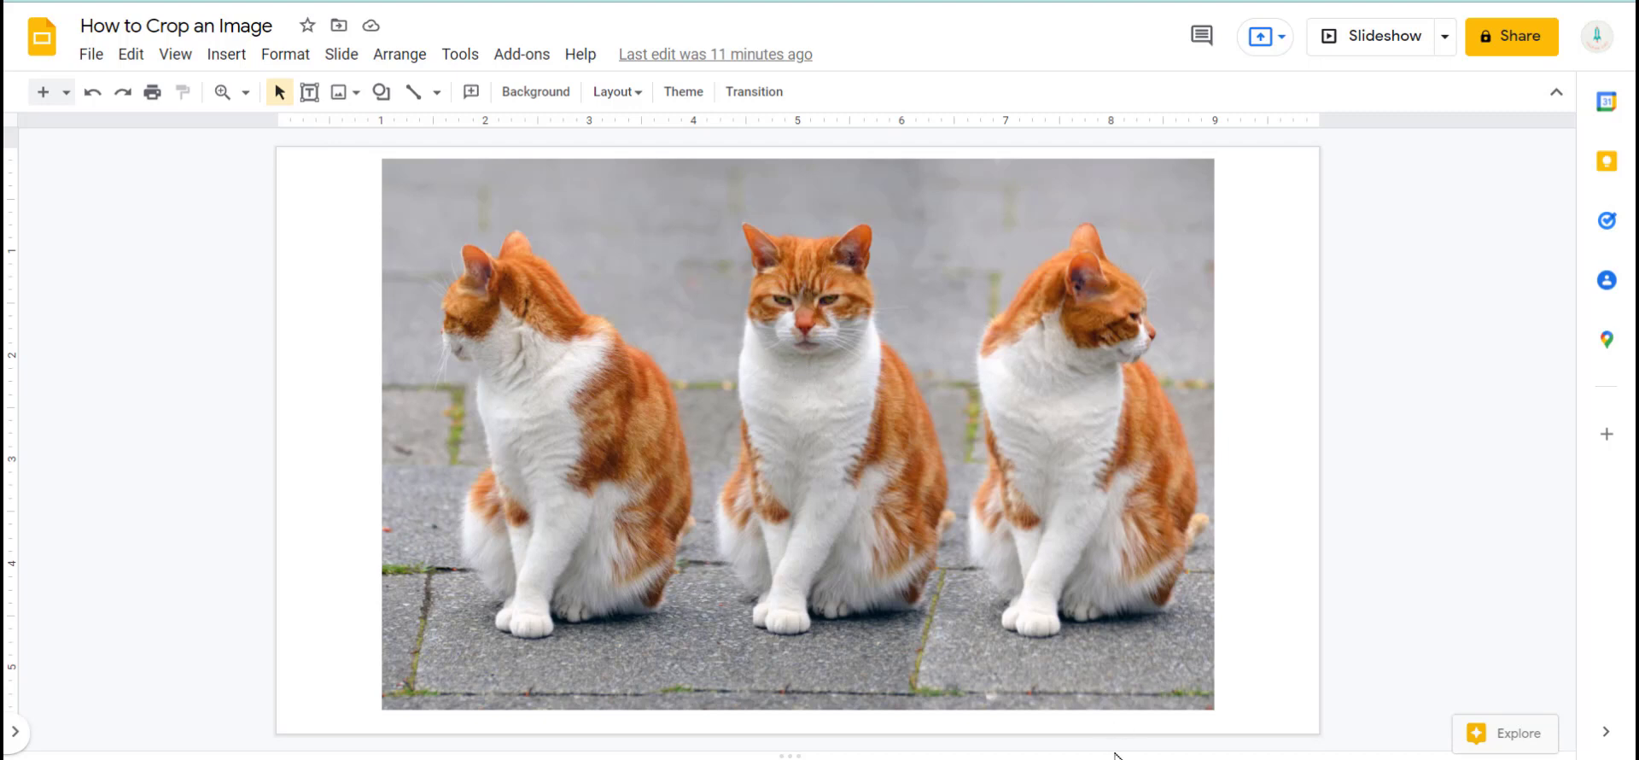
{"action": "mouse_move", "coordinate": [787, 524]}
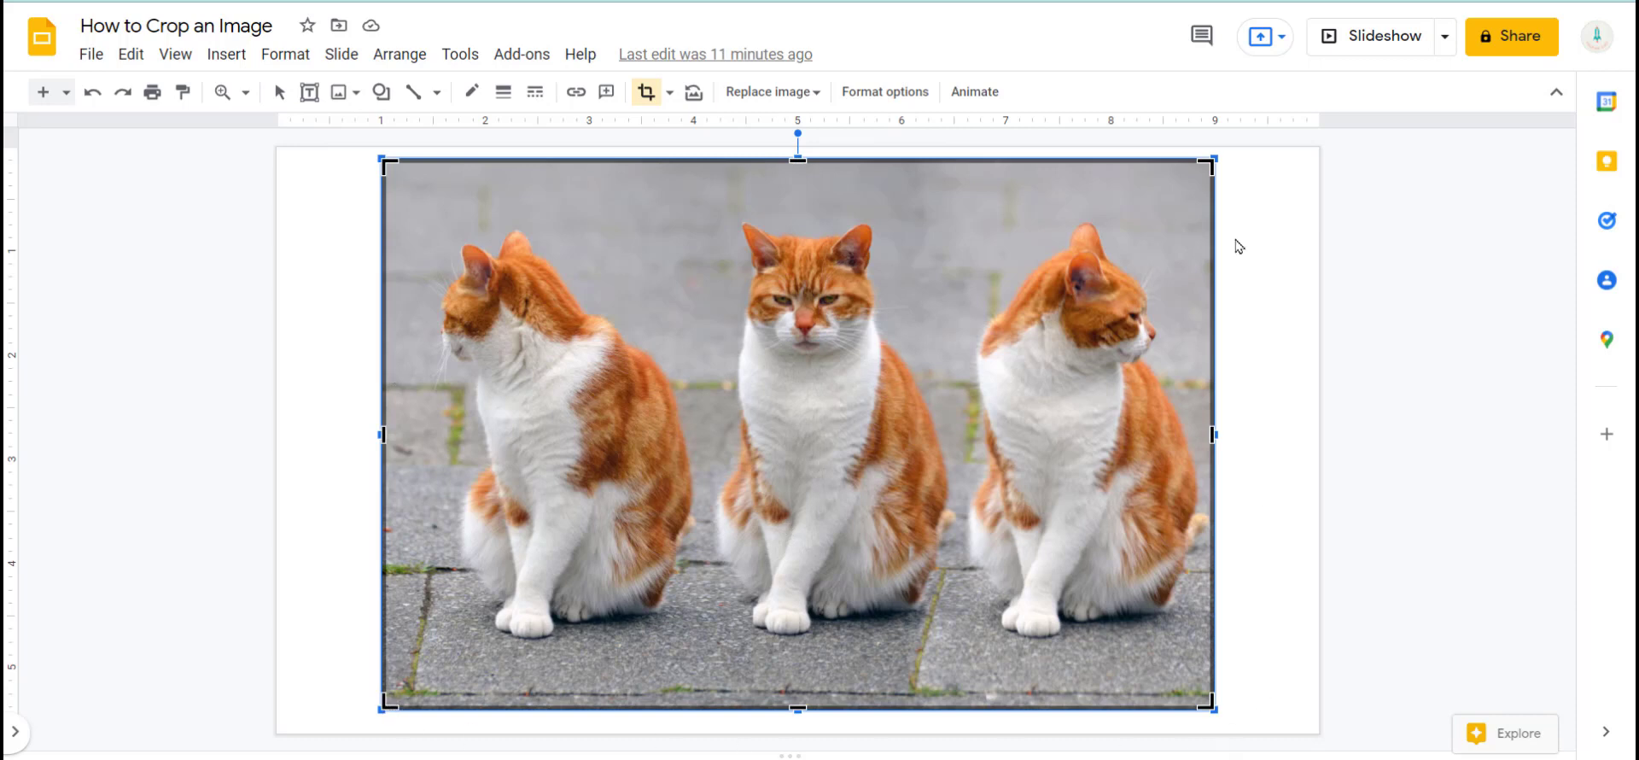
{"action": "mouse_move", "coordinate": [388, 435]}
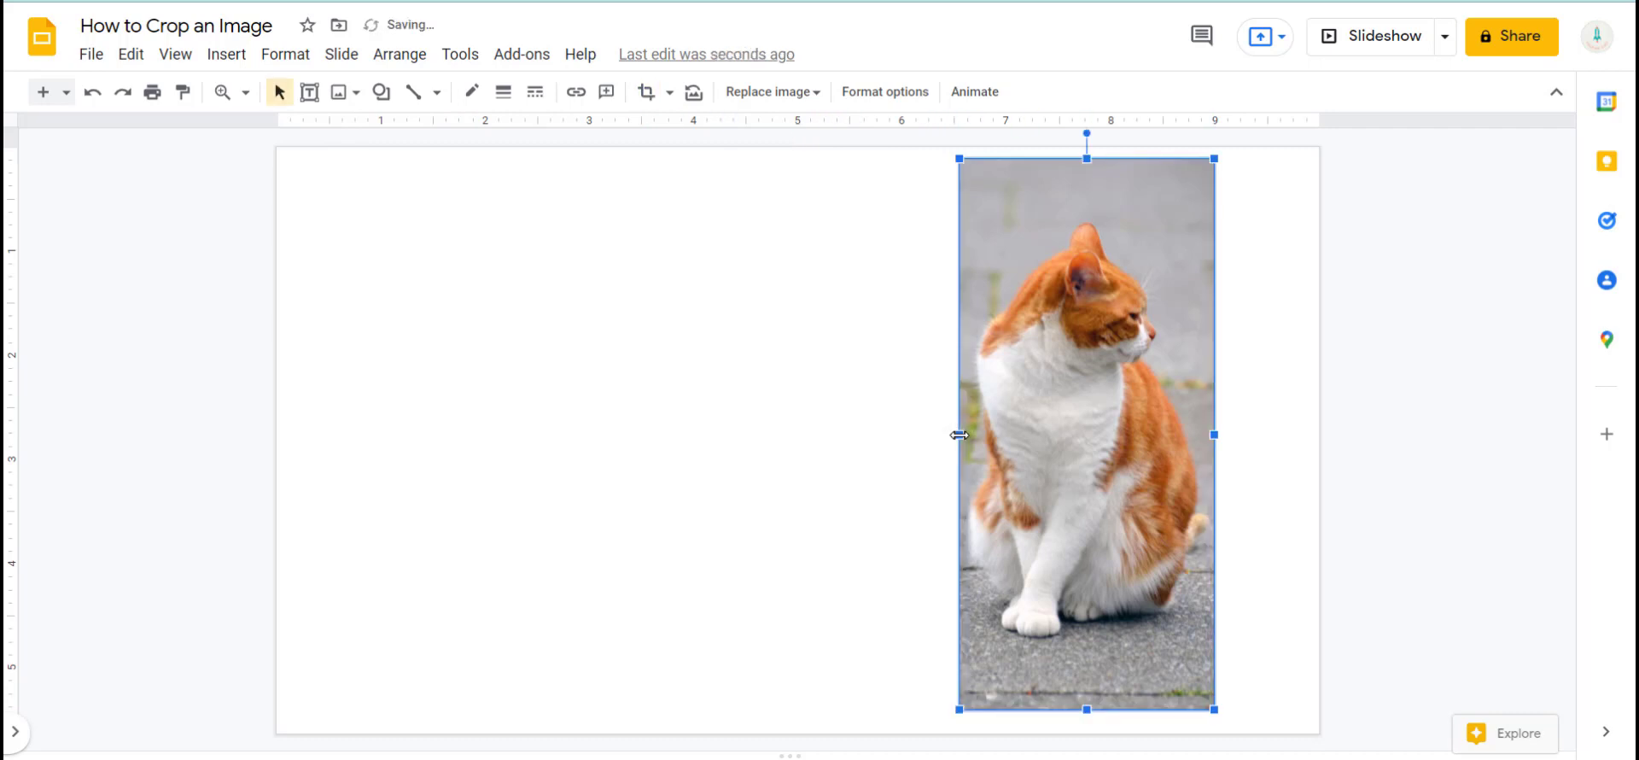
{"action": "mouse_move", "coordinate": [943, 447]}
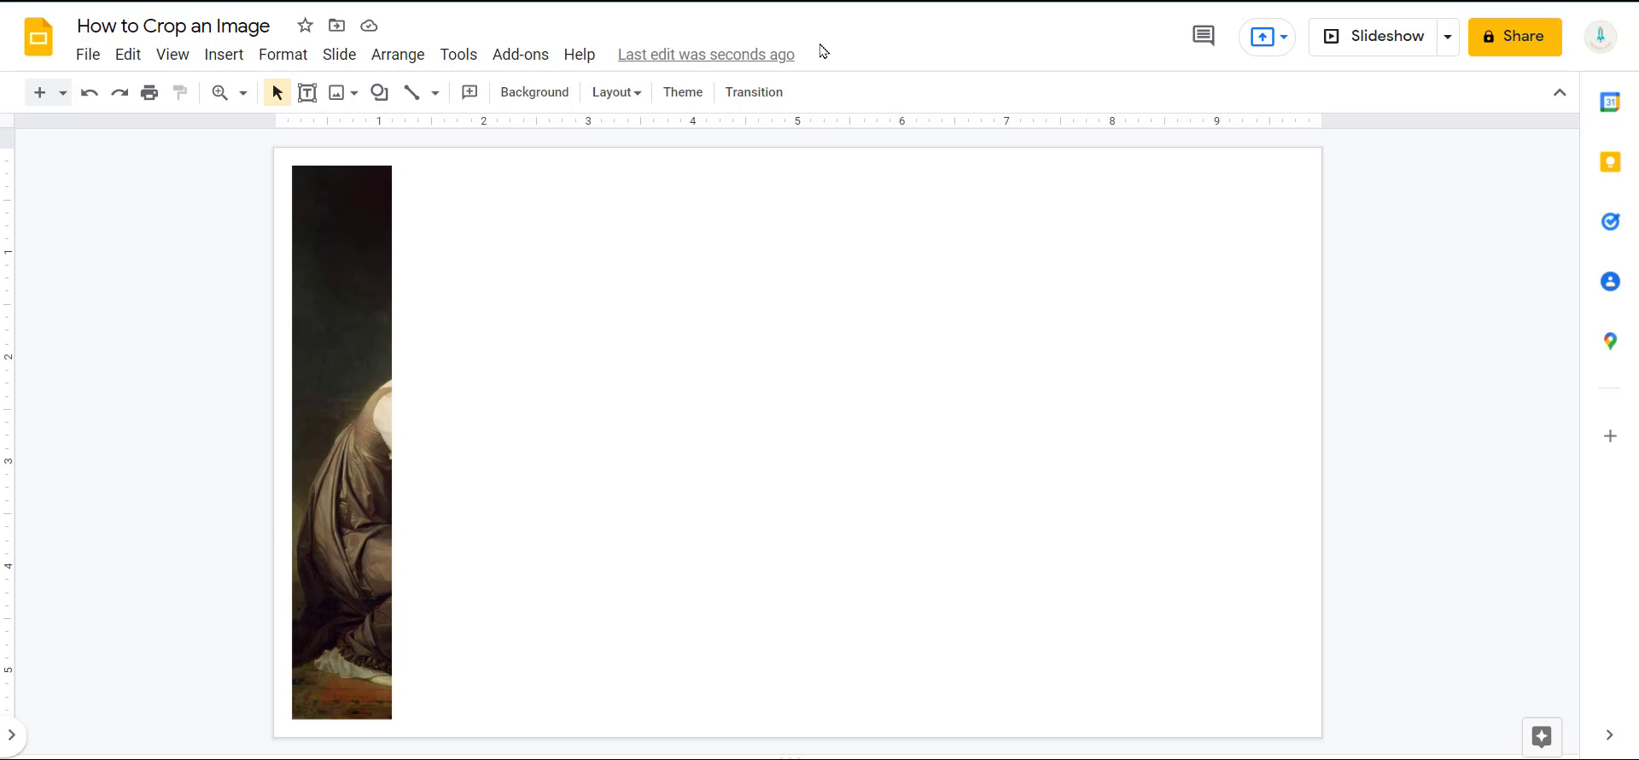
{"action": "mouse_move", "coordinate": [176, 483]}
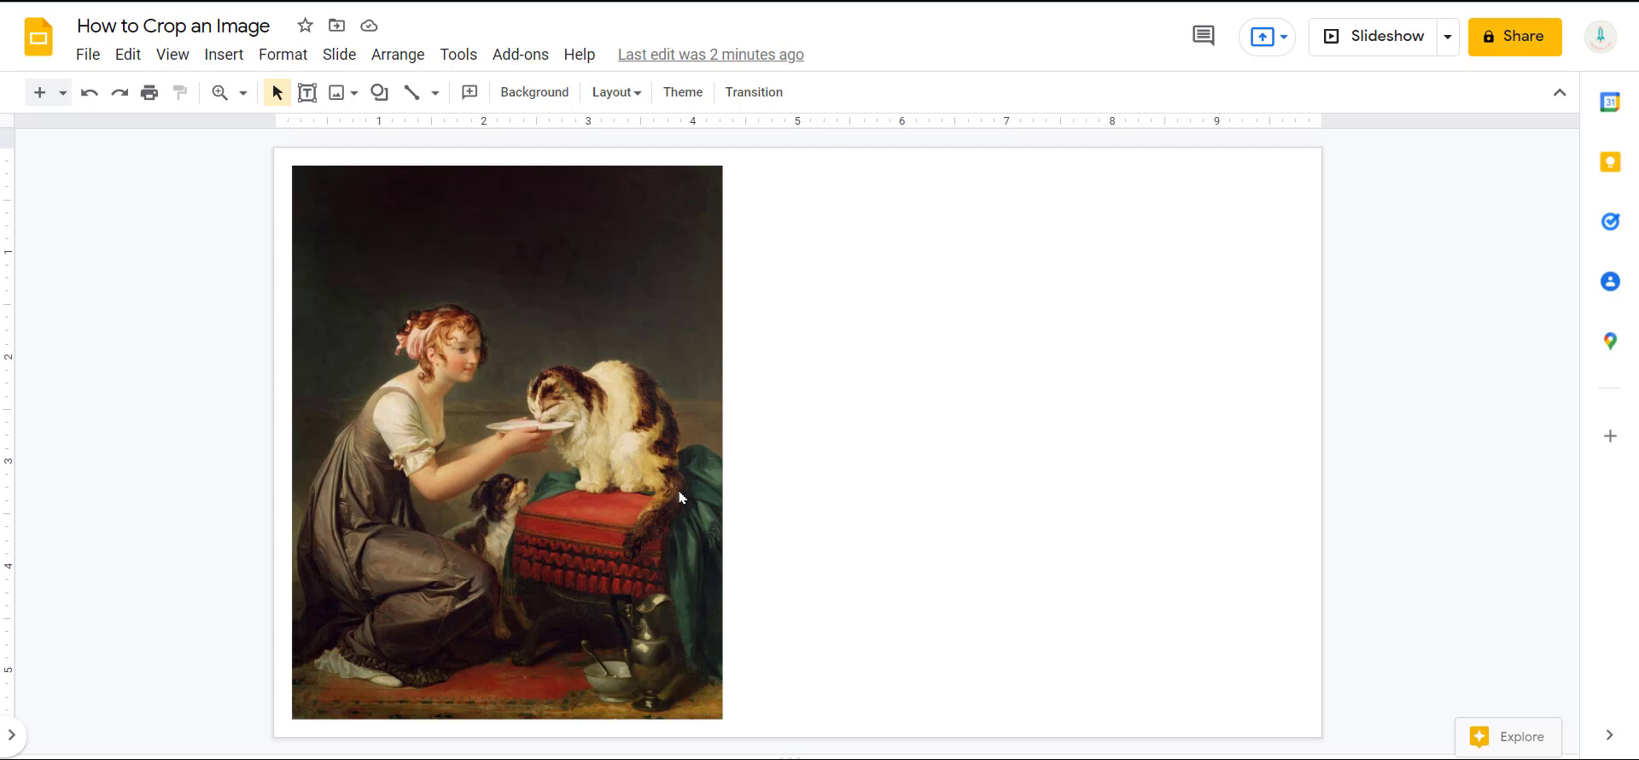
Step: Show the slide filmstrip and select slide 4's painting to crop it to a left strip
{"action": "left_click", "coordinate": [10, 735]}
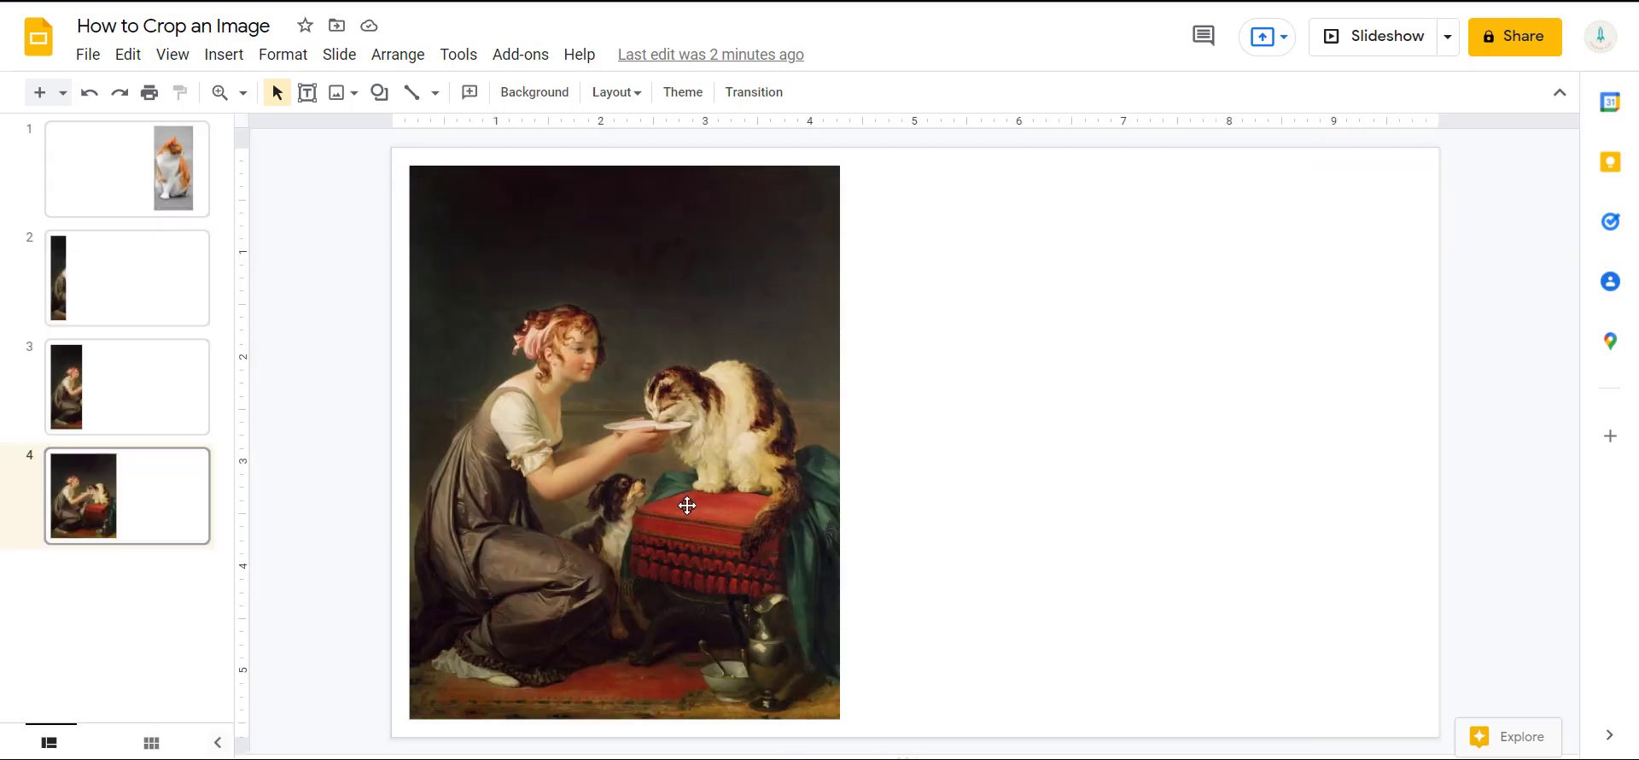
{"action": "left_click", "coordinate": [686, 506]}
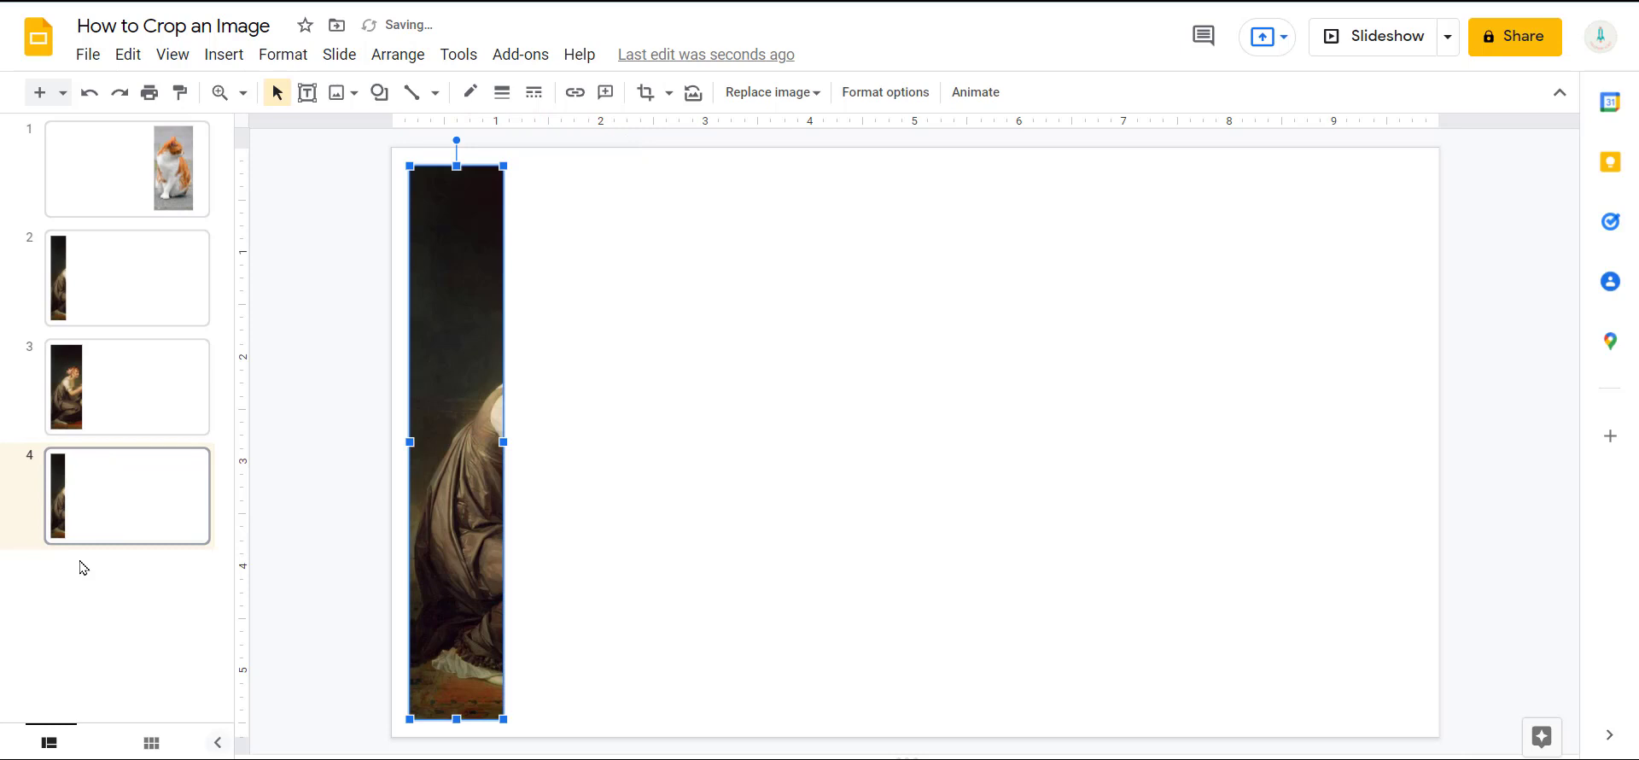
{"action": "mouse_move", "coordinate": [105, 537]}
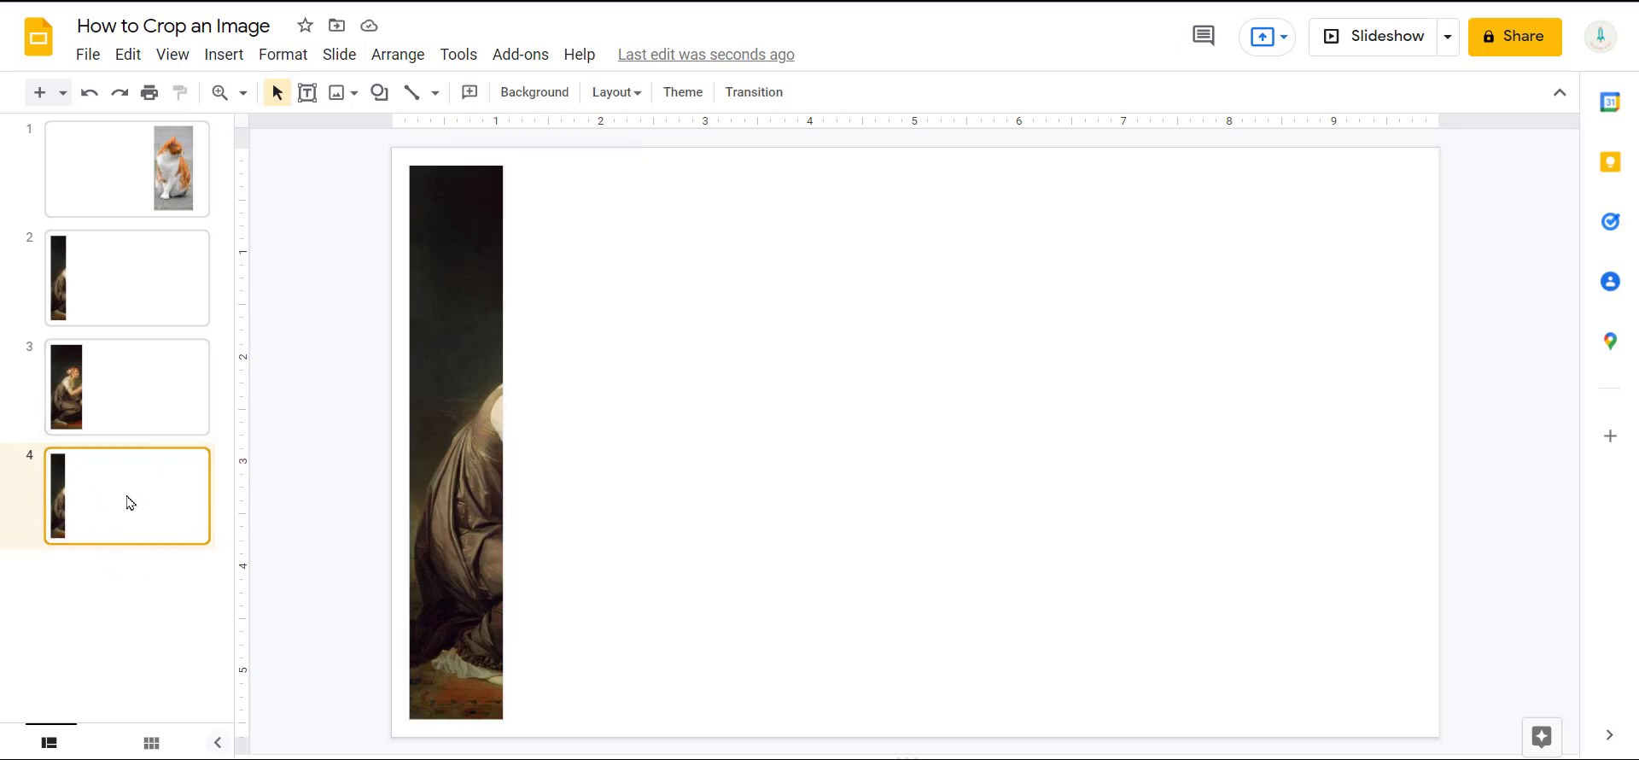
Step: Duplicate slide 4 into slide 5 and widen the painting's crop rightward
{"action": "right_click", "coordinate": [125, 496]}
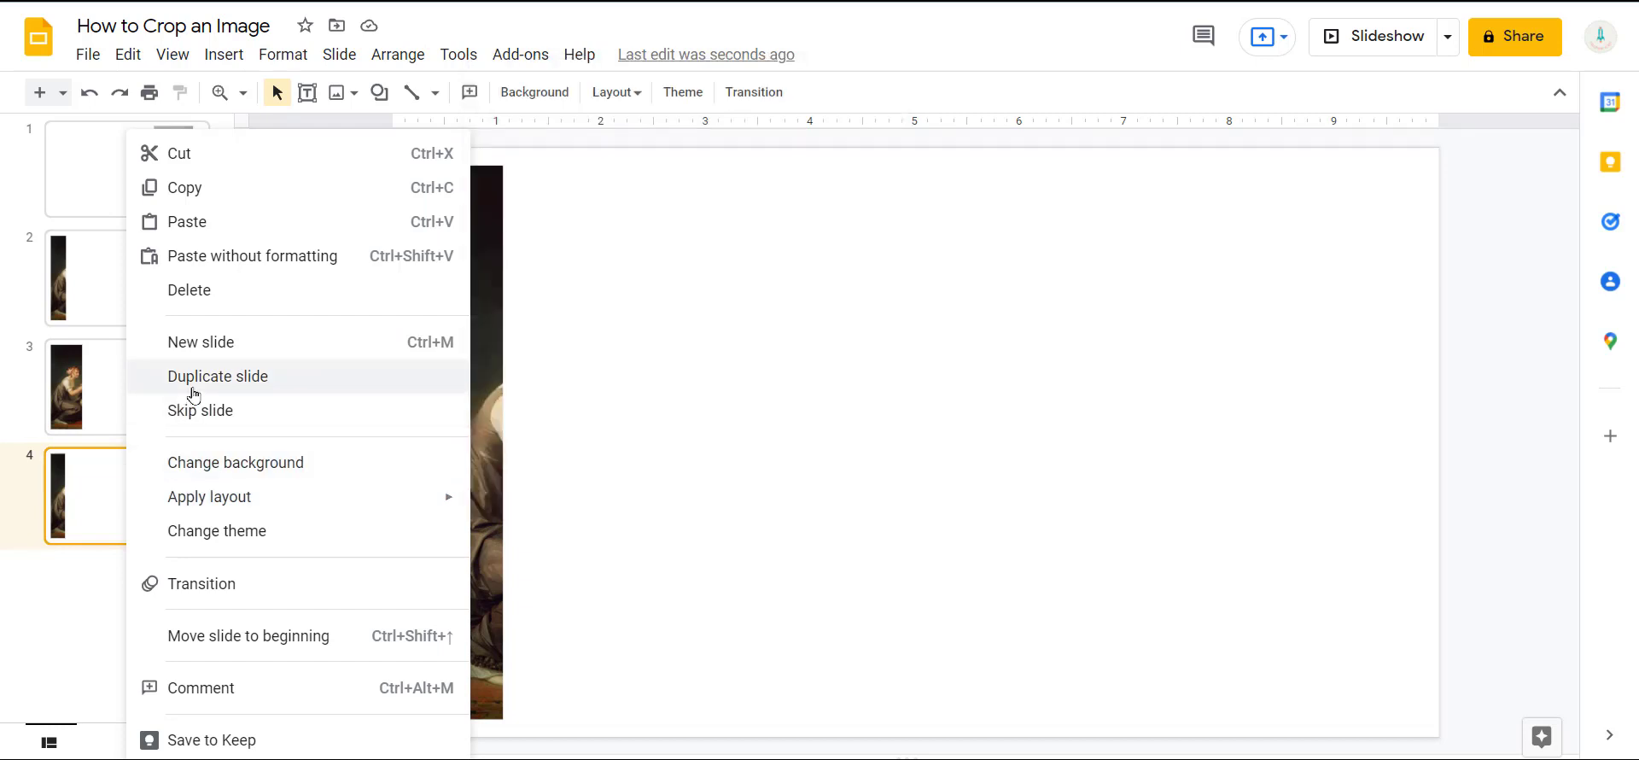
{"action": "left_click", "coordinate": [218, 377]}
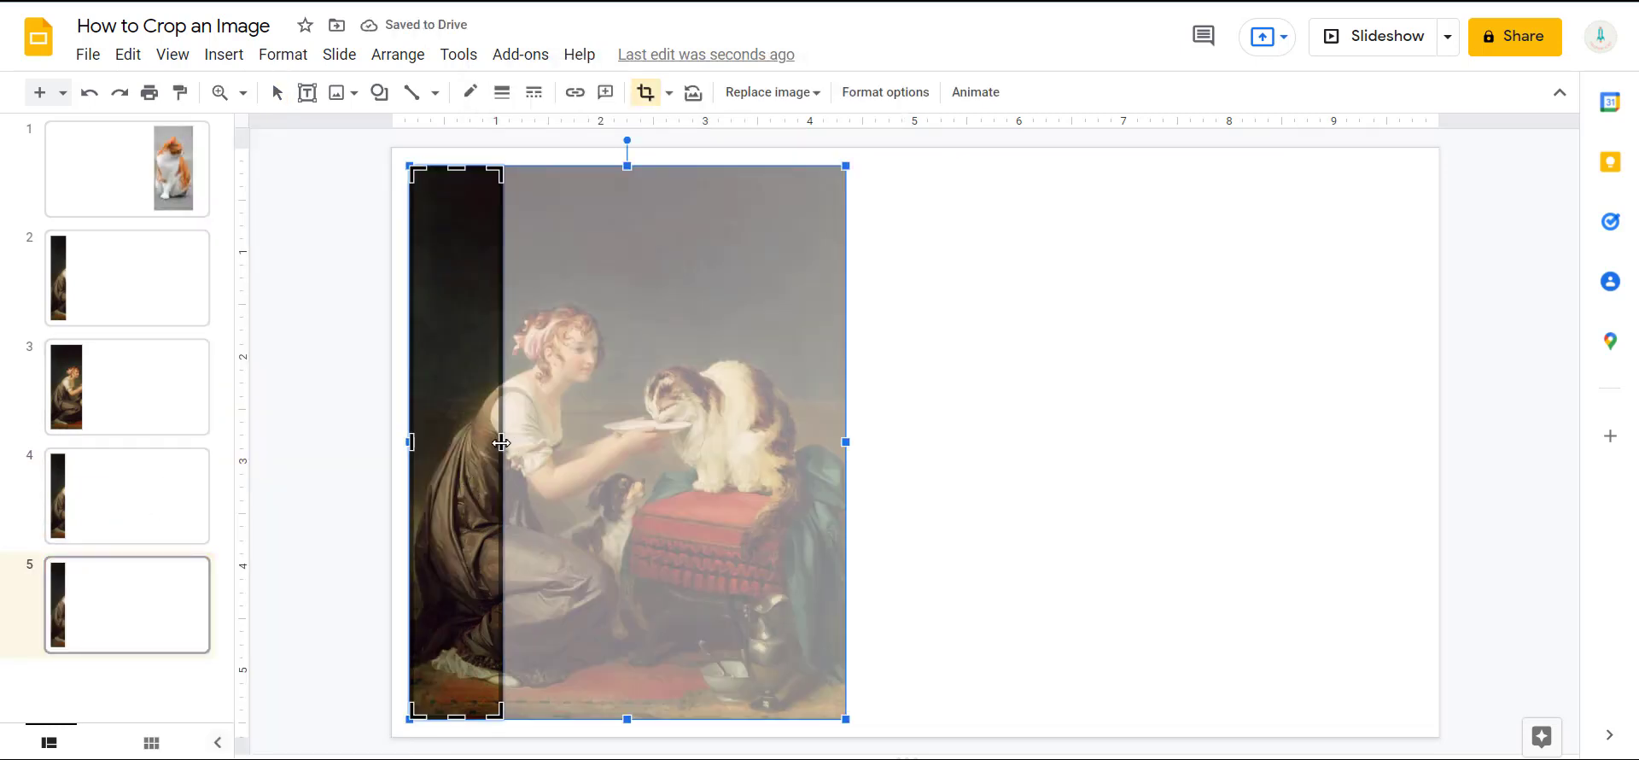
{"action": "left_click_drag", "start_coordinate": [502, 442], "coordinate": [643, 439]}
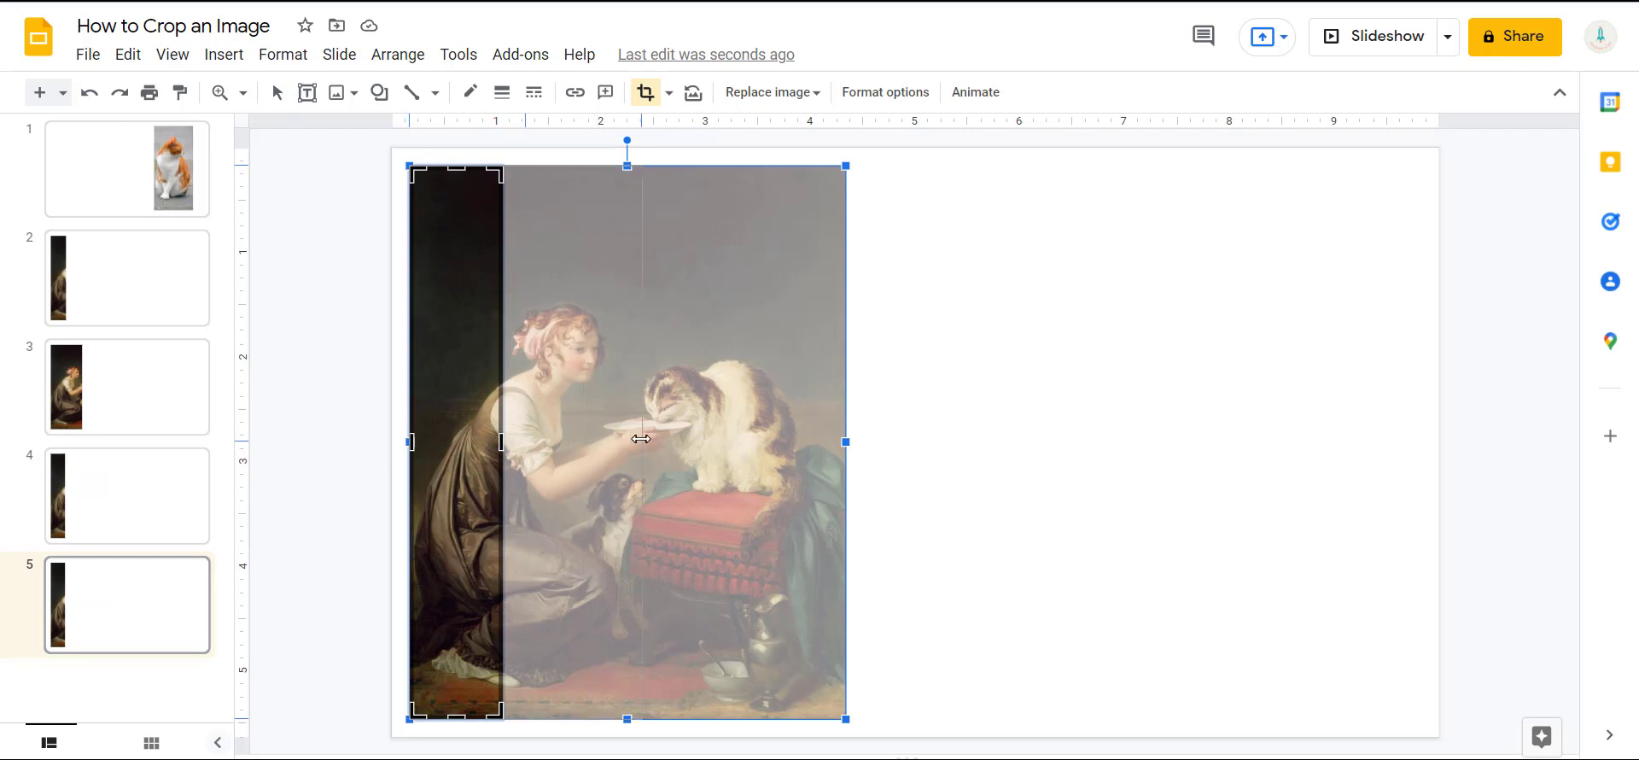